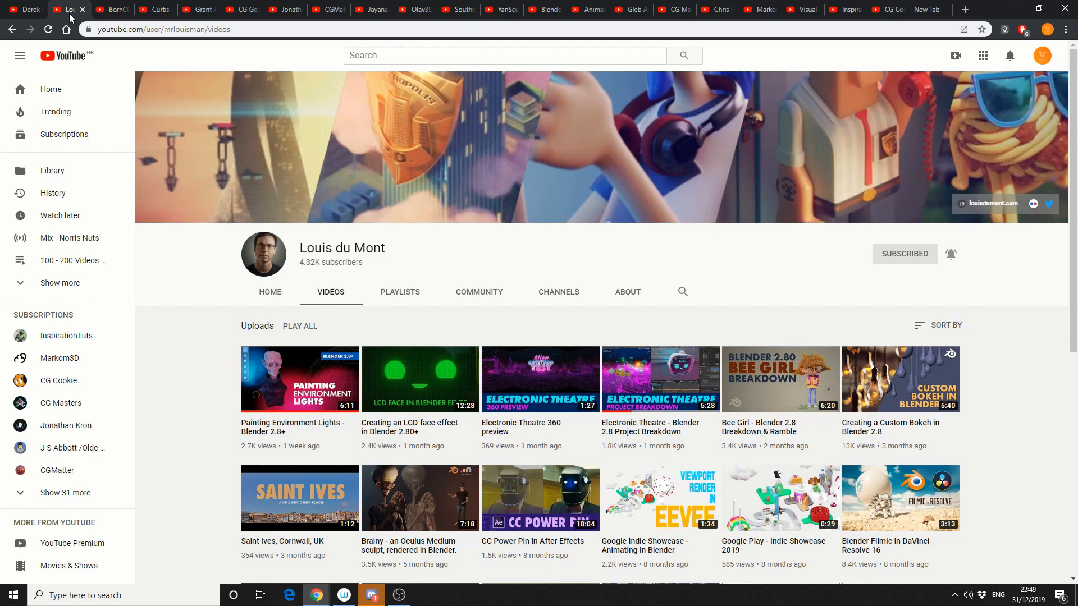
Browse the next creator, baking tutorials and CG Geek tabs, reaching Jonathan Kron's Mantaflow uploads
left_click(112, 9)
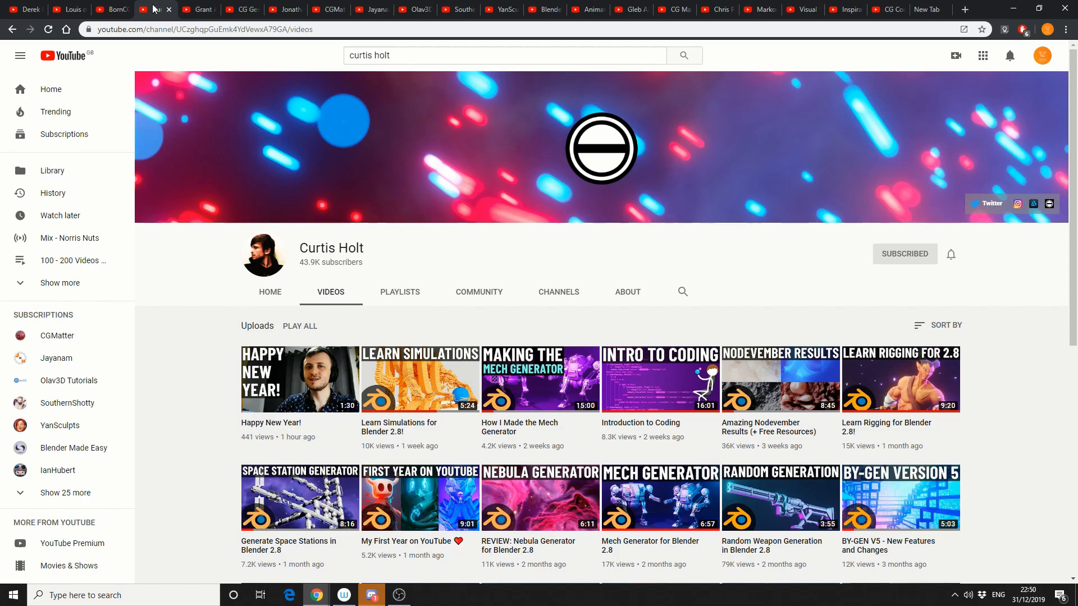
left_click(202, 9)
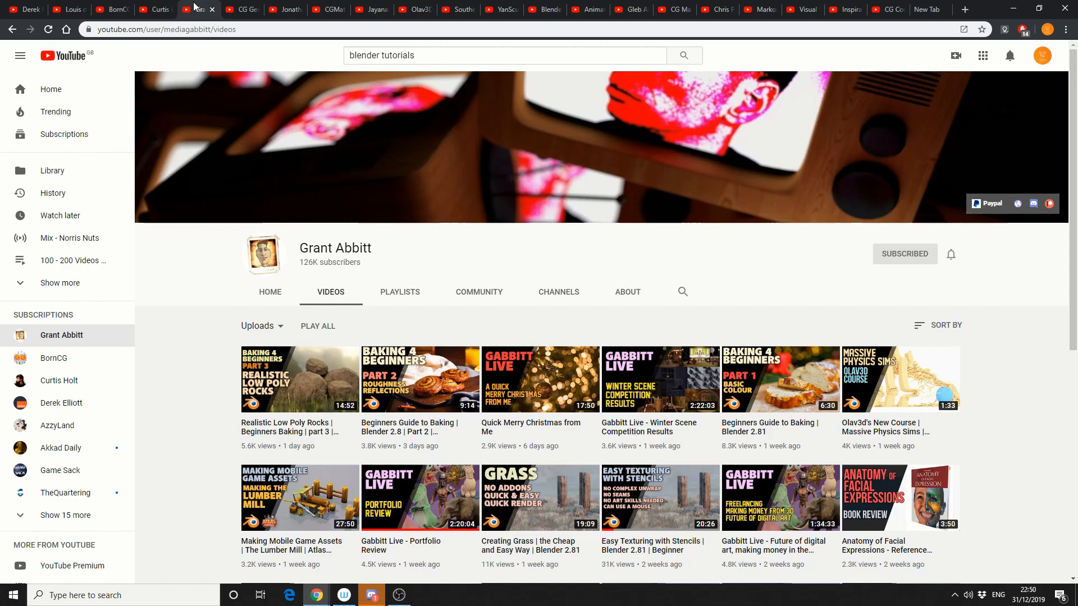
mouse_move(207, 6)
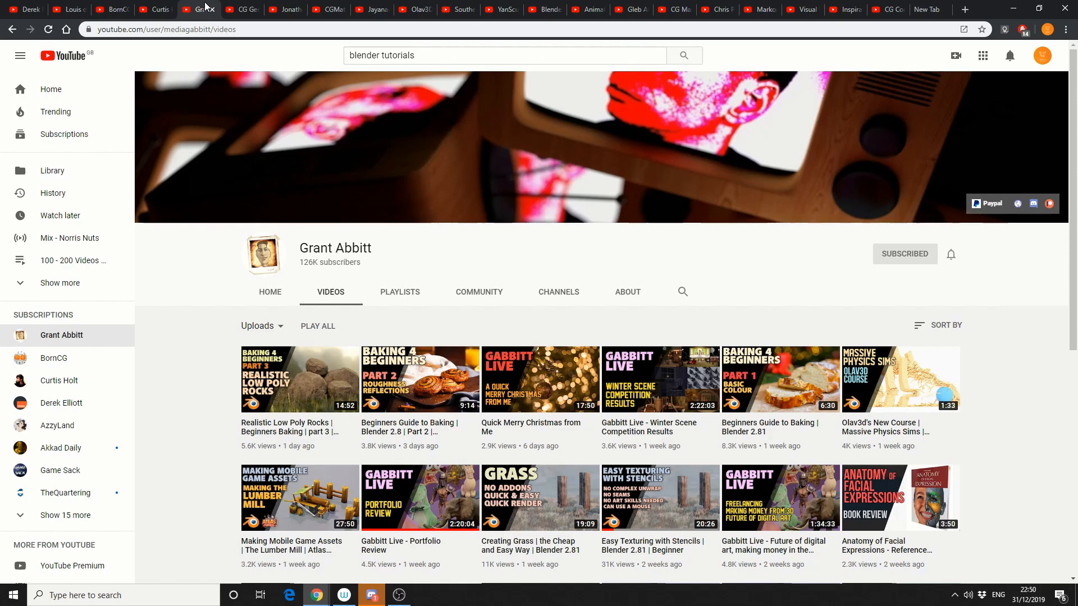
left_click(242, 9)
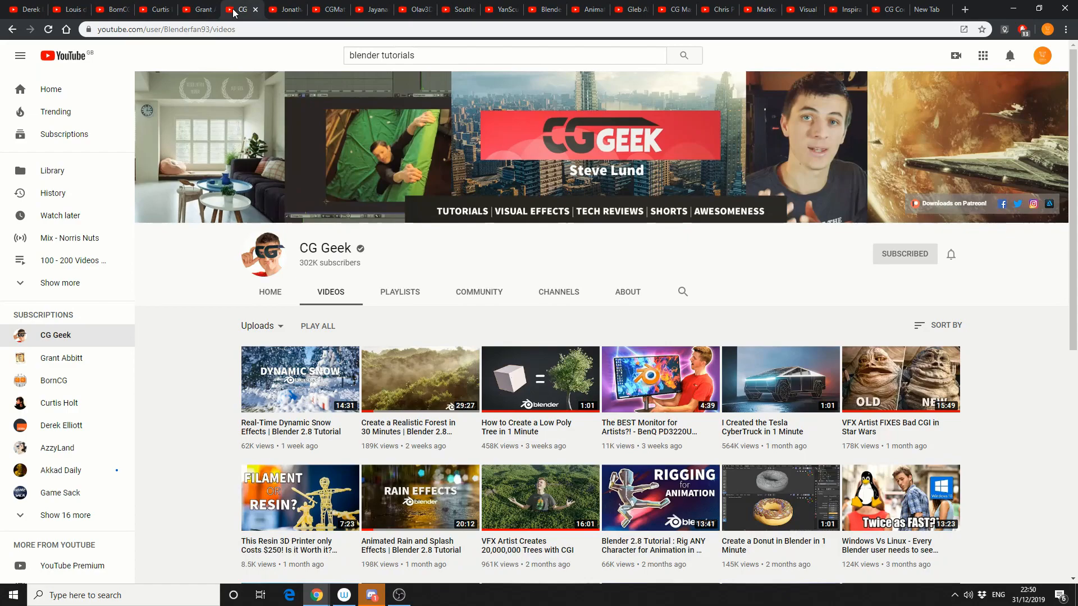
mouse_move(266, 54)
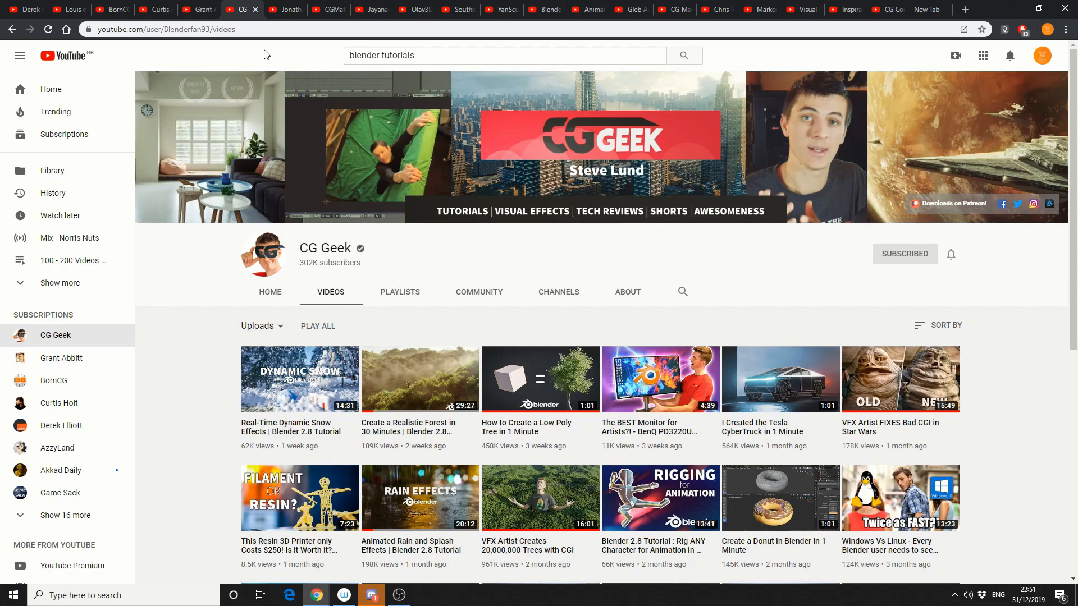
left_click(282, 9)
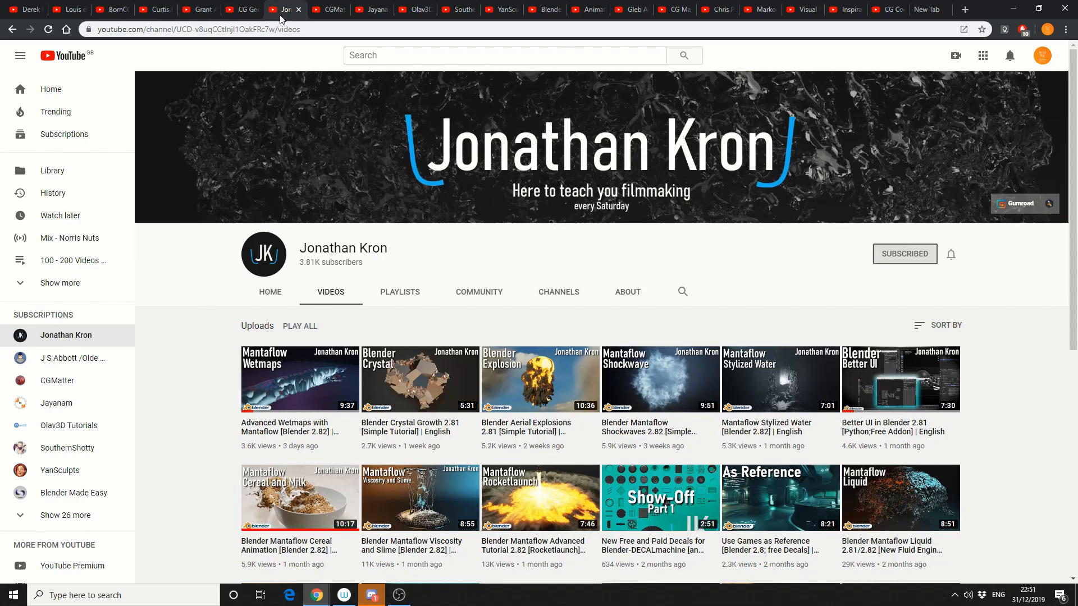
Switch through the CGMatter, Jayanam, Olav3D and SouthernShotty tabs to YanSculpts' videos
left_click(328, 9)
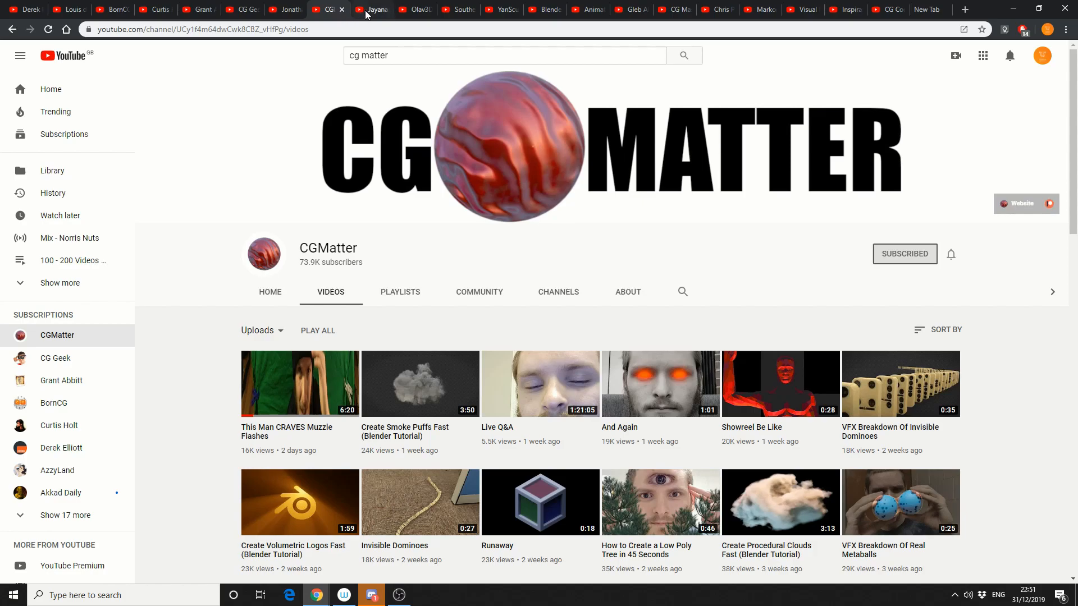
left_click(374, 10)
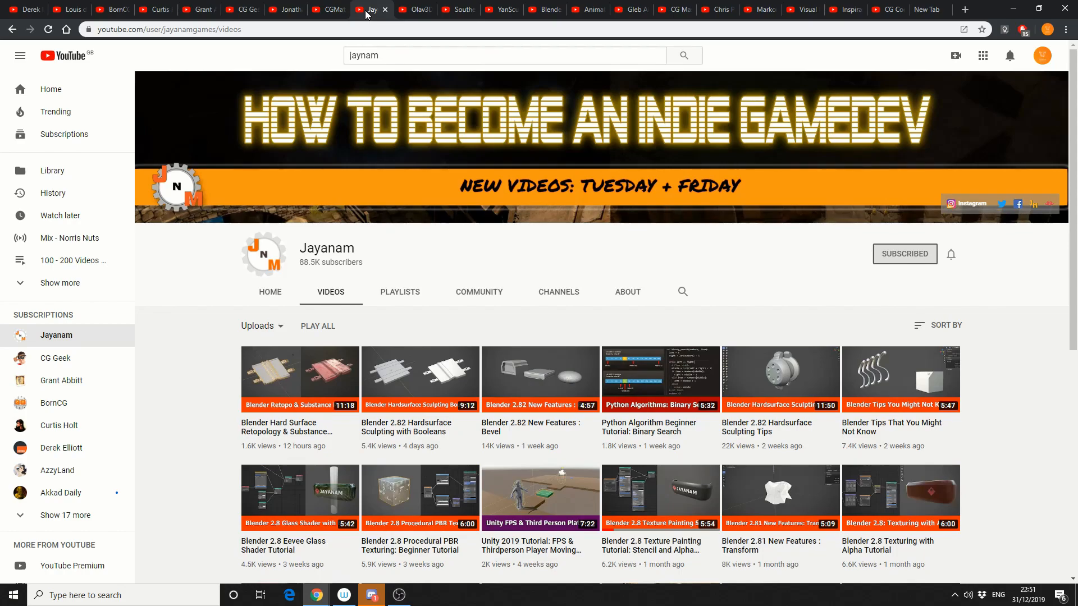
mouse_move(415, 9)
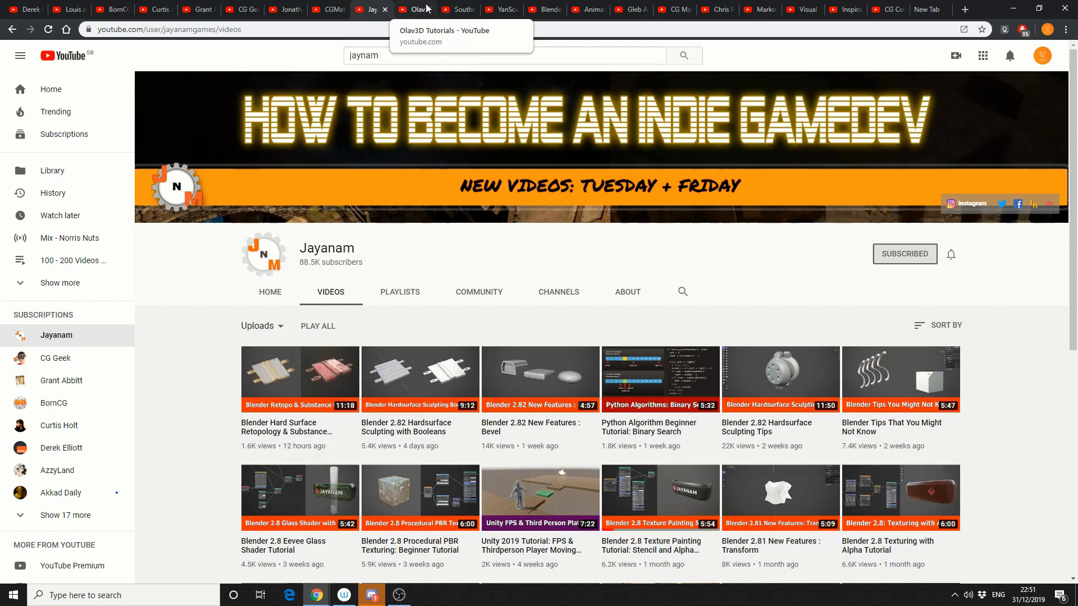
left_click(414, 9)
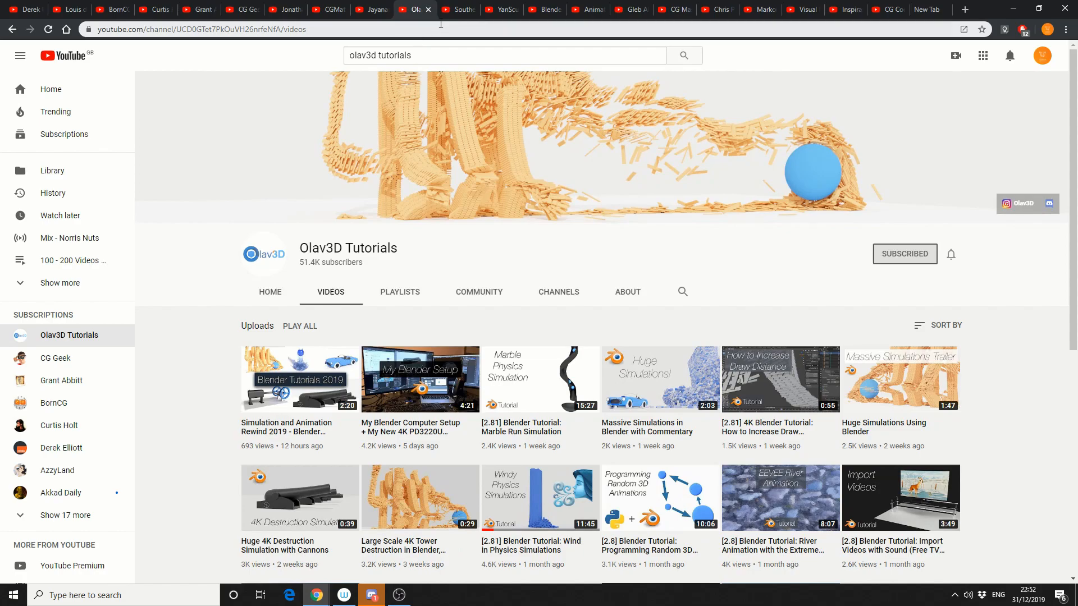
left_click(457, 9)
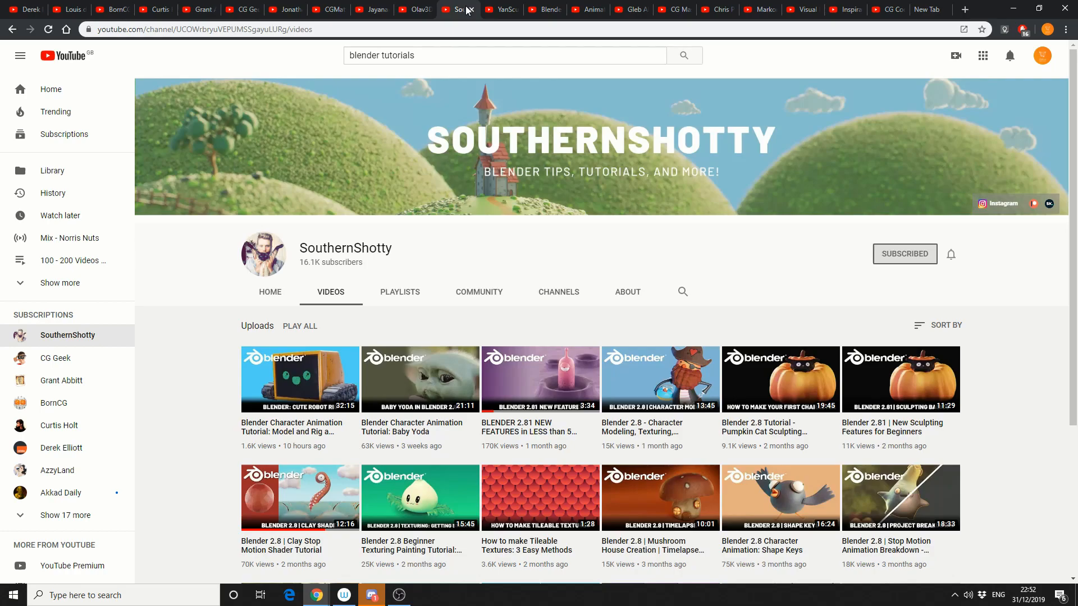
mouse_move(466, 10)
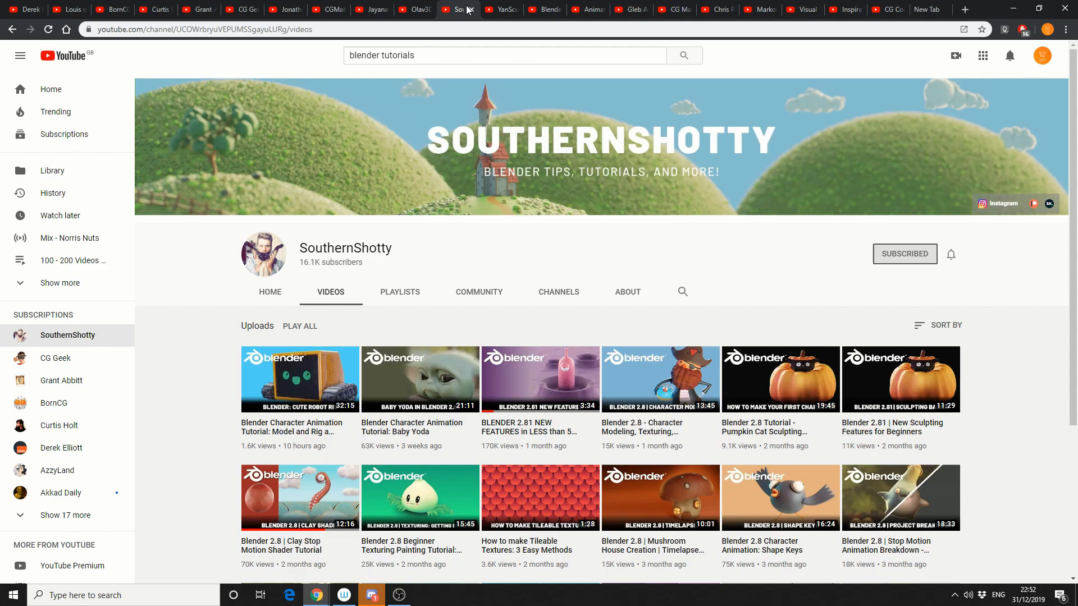
left_click(502, 9)
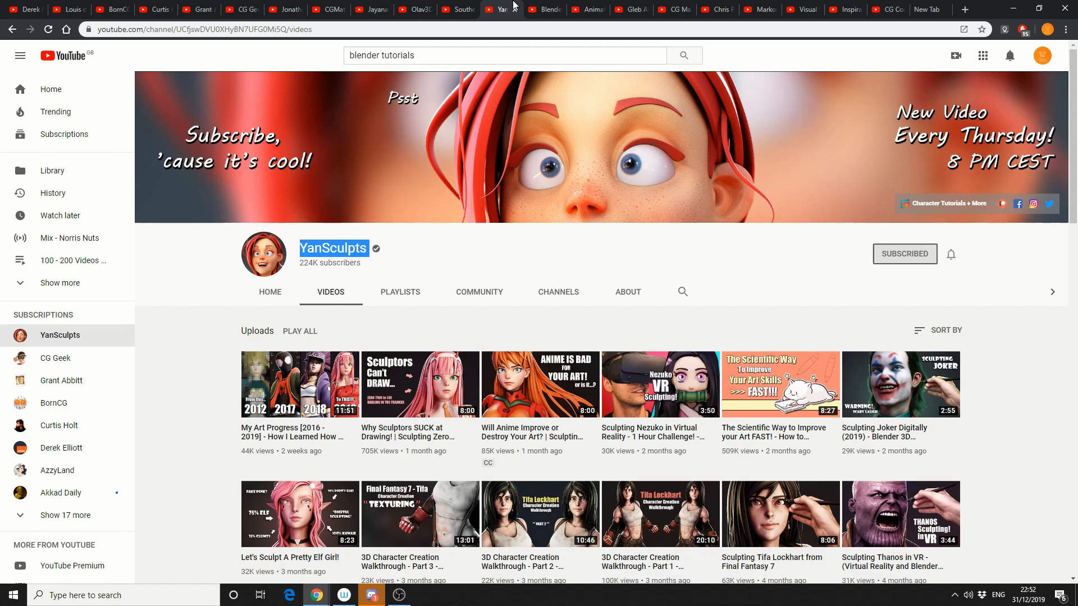
mouse_move(546, 9)
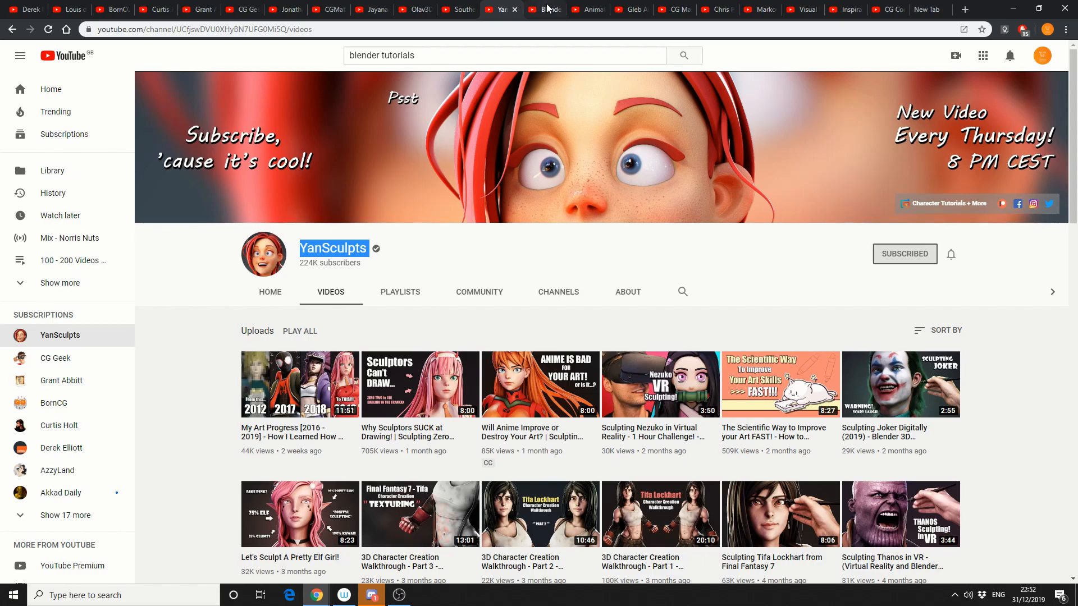
View the Lazy Tutorials moth video and Gleb Alexandrov's Creative Shrimp tabs, ending on InspirationTuts' home
left_click(543, 10)
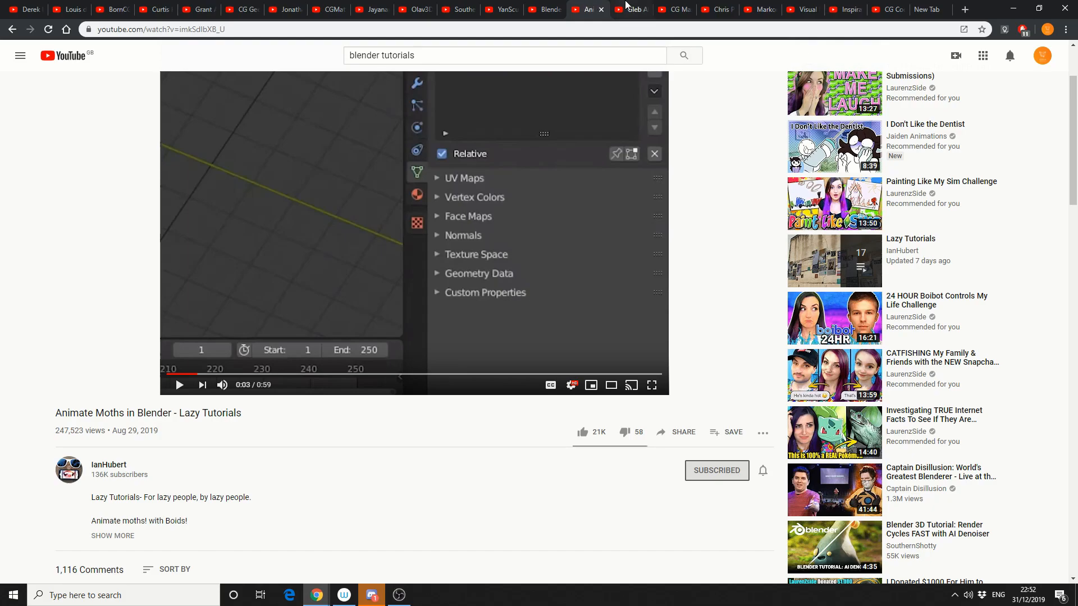
left_click(629, 9)
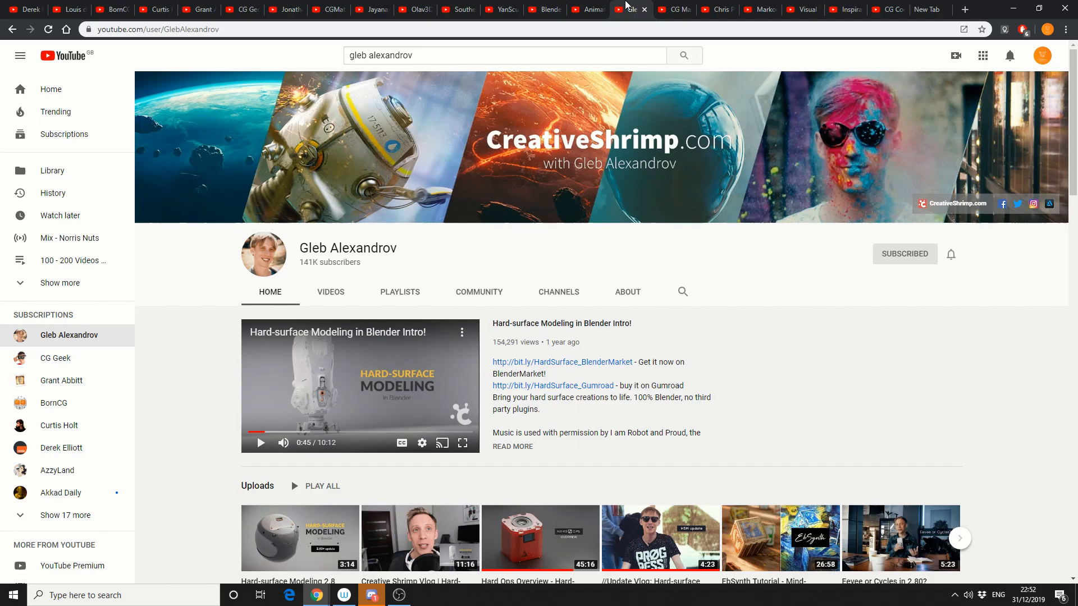
mouse_move(645, 6)
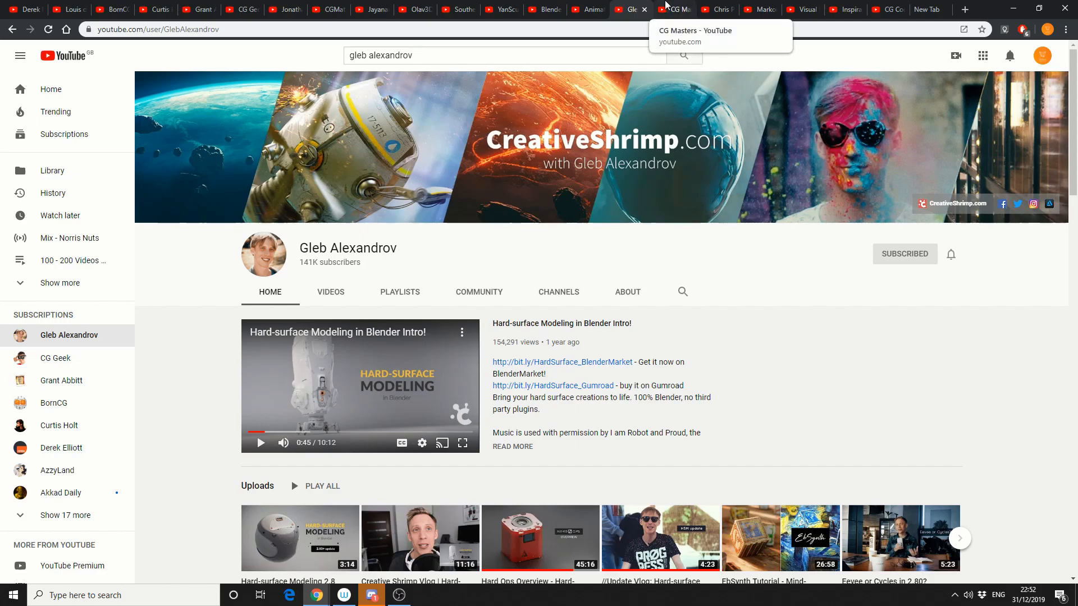
left_click(673, 9)
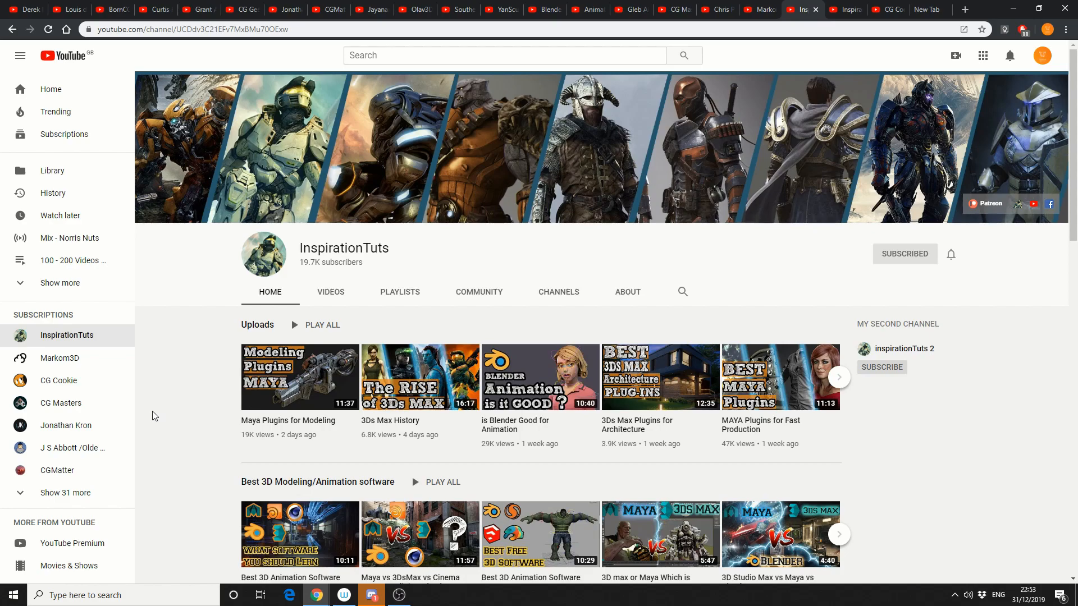
mouse_move(640, 40)
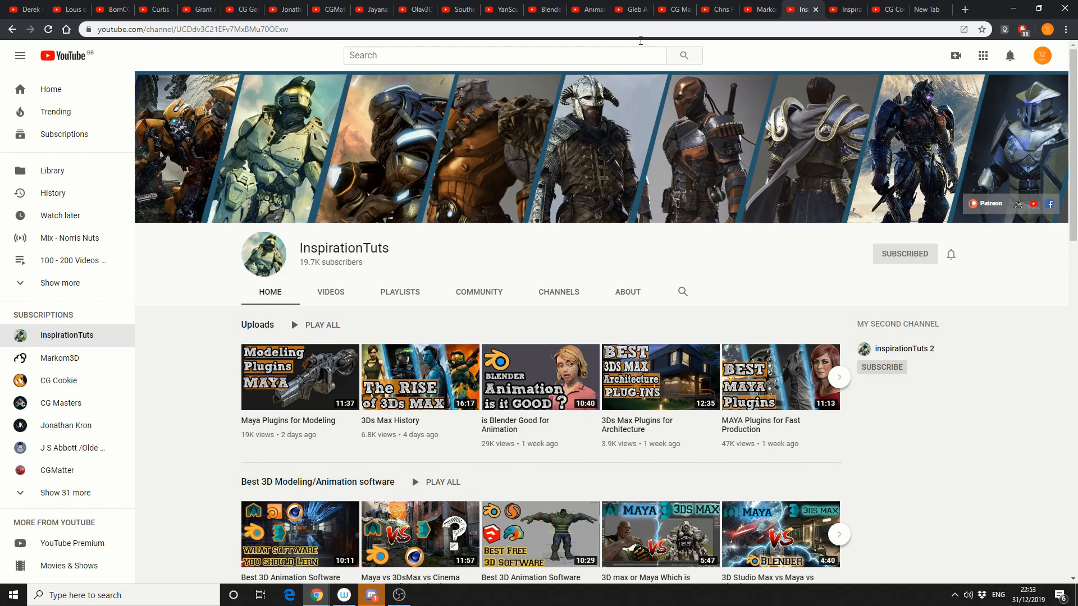